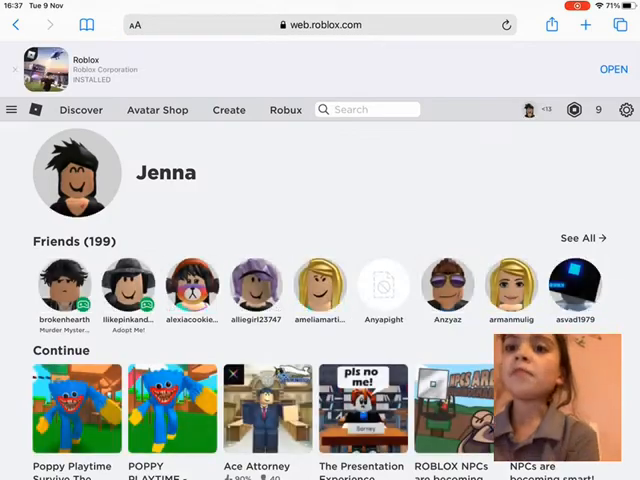
- Scroll the Roblox home page and open the hamburger side menu
{"action": "scroll", "scroll_direction": "down", "scroll_amount": 3}
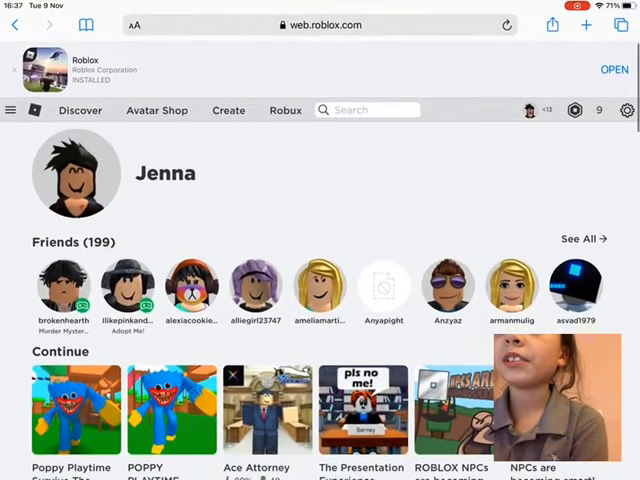
{"action": "left_click", "coordinate": [135, 24]}
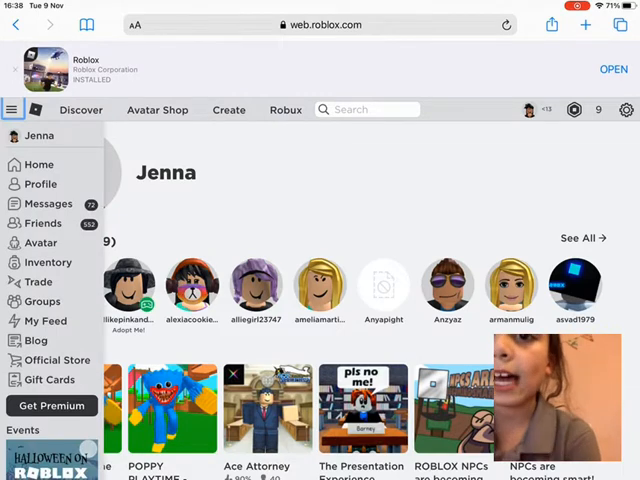
{"action": "left_click", "coordinate": [40, 242]}
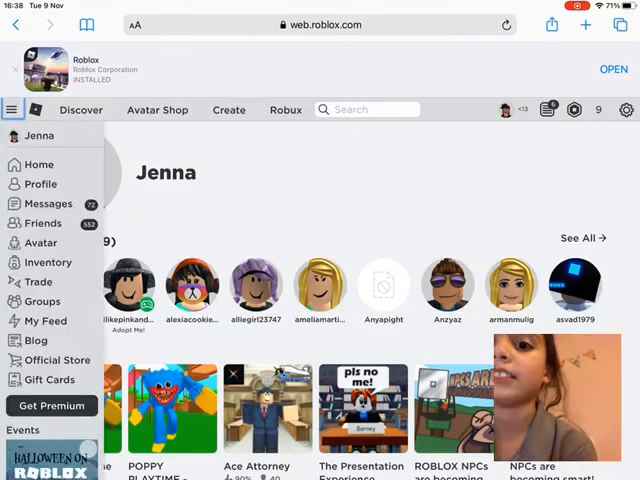
- Go to Avatar and scroll down past the owned hairs to the Advanced link
{"action": "left_click", "coordinate": [42, 242]}
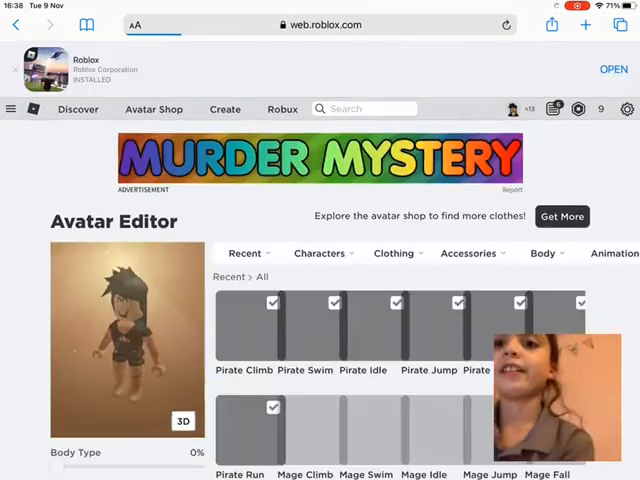
{"action": "scroll", "scroll_direction": "down", "scroll_amount": 3}
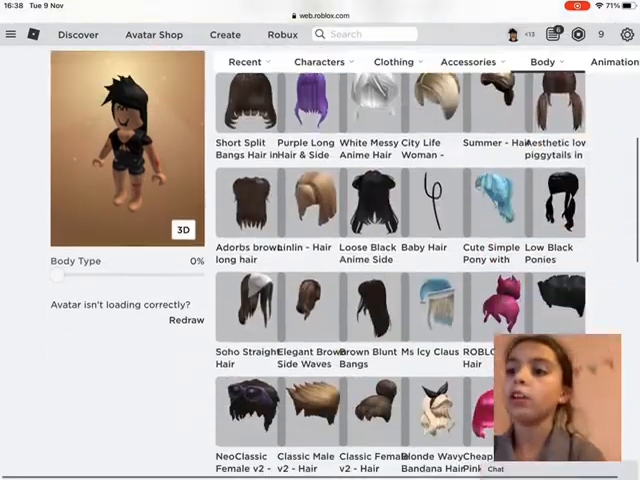
{"action": "scroll", "scroll_direction": "down", "scroll_amount": 3}
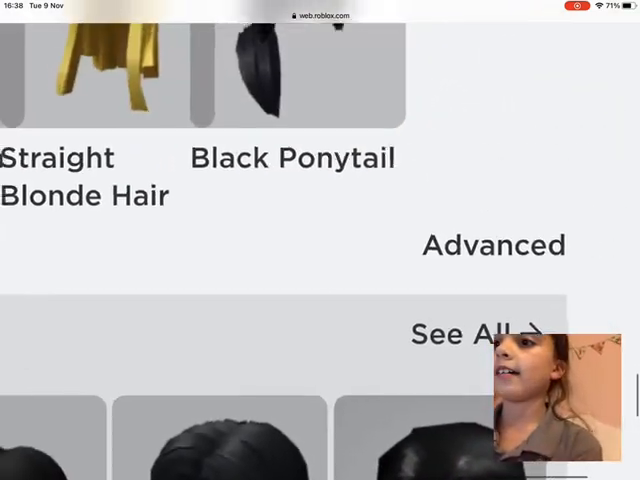
- Enter hair IDs 14815761 and 16630147 under Advanced, save, and confirm the accessories change
{"action": "left_click", "coordinate": [493, 245]}
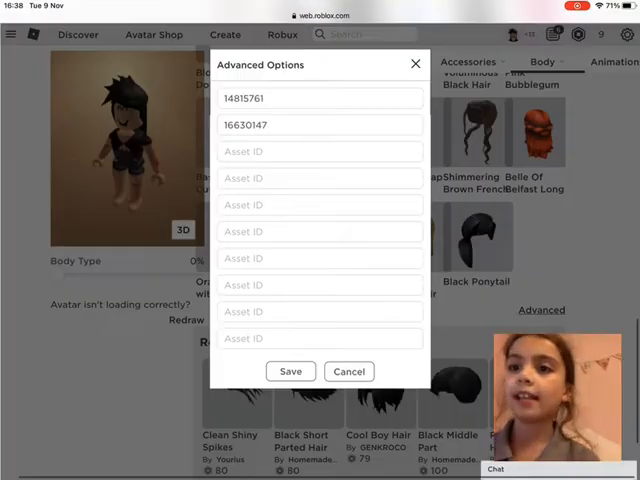
{"action": "left_click", "coordinate": [320, 124]}
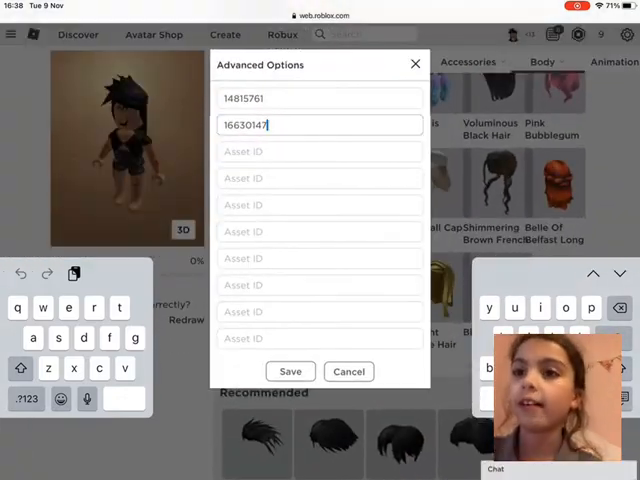
{"action": "left_click", "coordinate": [290, 371]}
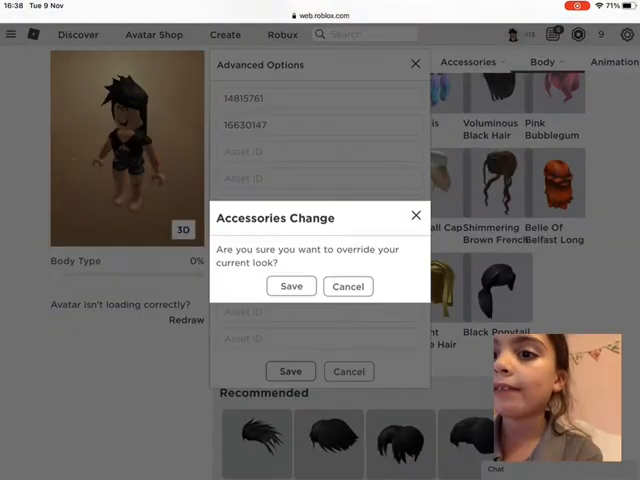
{"action": "left_click", "coordinate": [290, 286]}
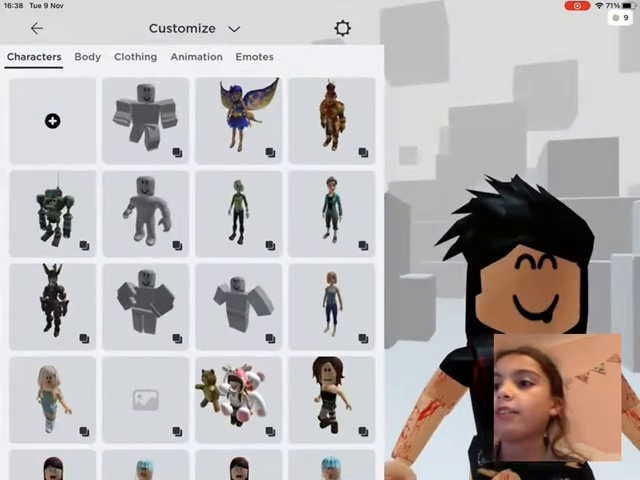
- Go back from Customize to the Avatar screen showing the black spiky hair
{"action": "left_click", "coordinate": [24, 27]}
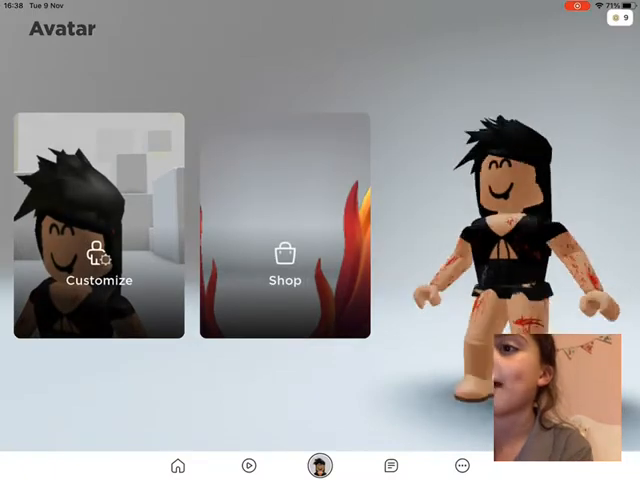